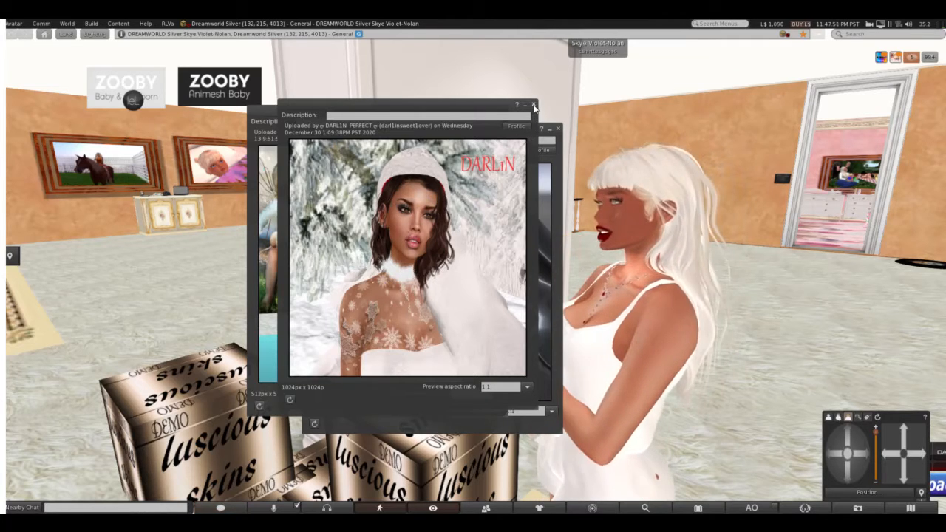
Close both Lake demo skin texture preview pictures
click(532, 104)
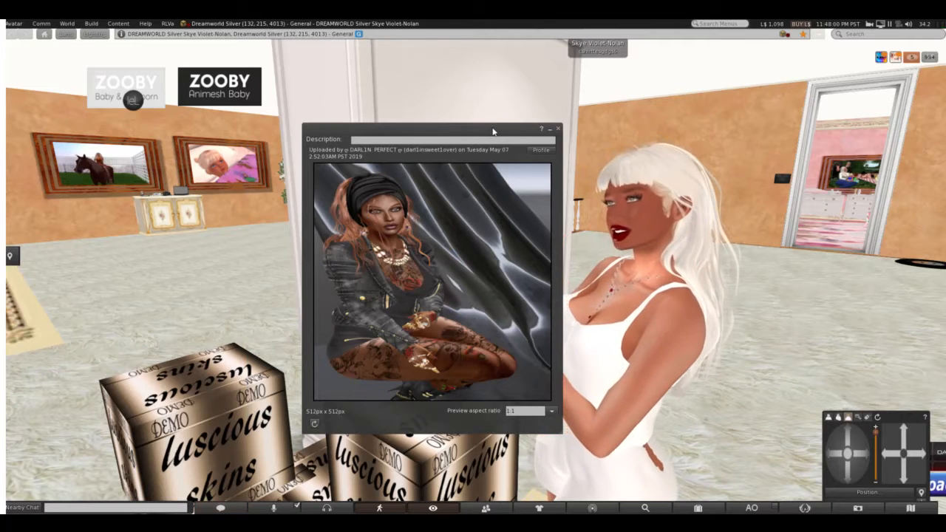
drag(429, 128, 362, 148)
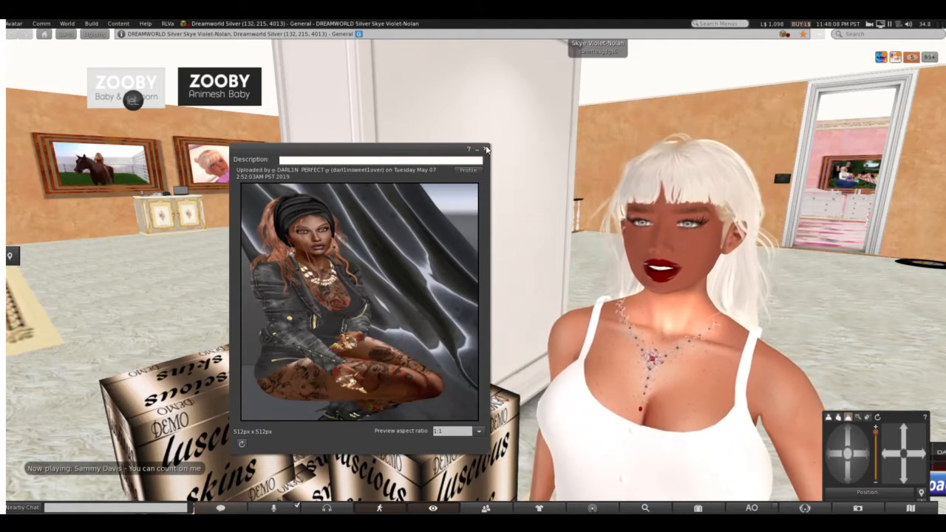
click(486, 149)
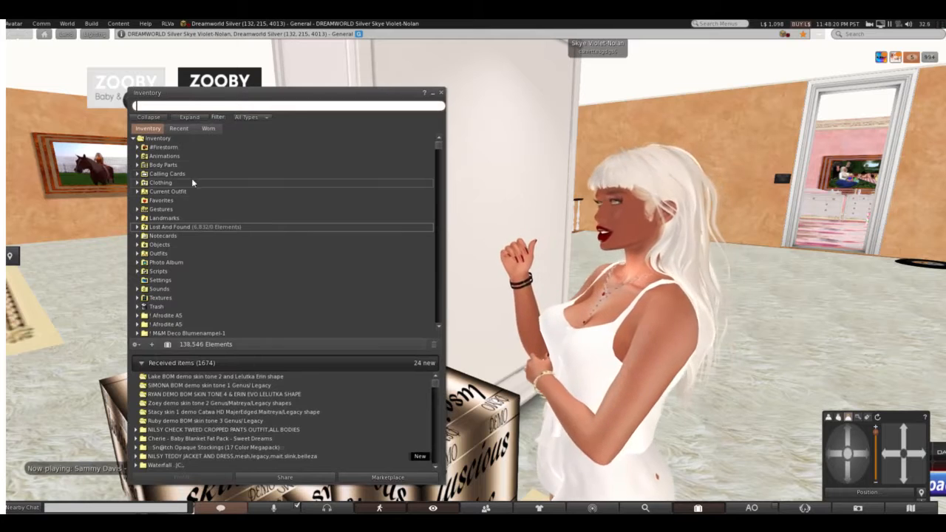
Show Recent inventory items and expand the Lake BOM demo skin tone 2 folder
click(178, 128)
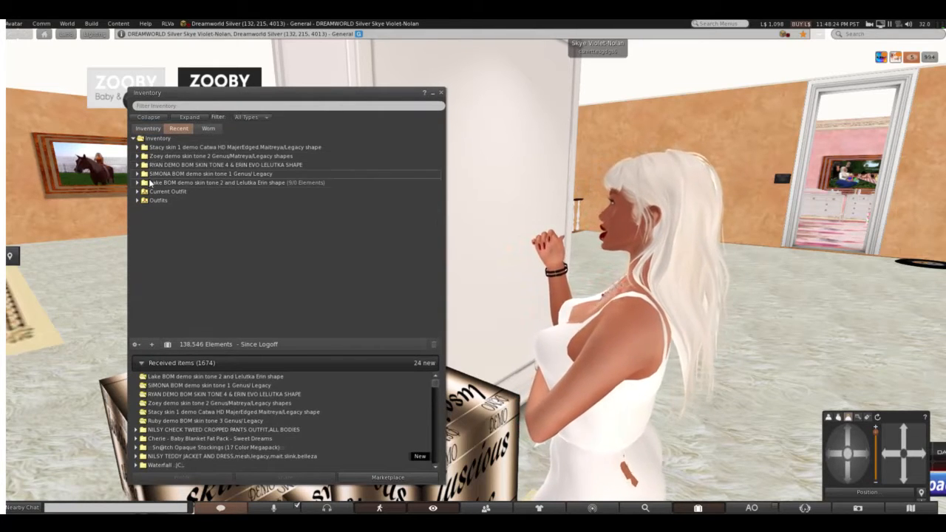
click(215, 182)
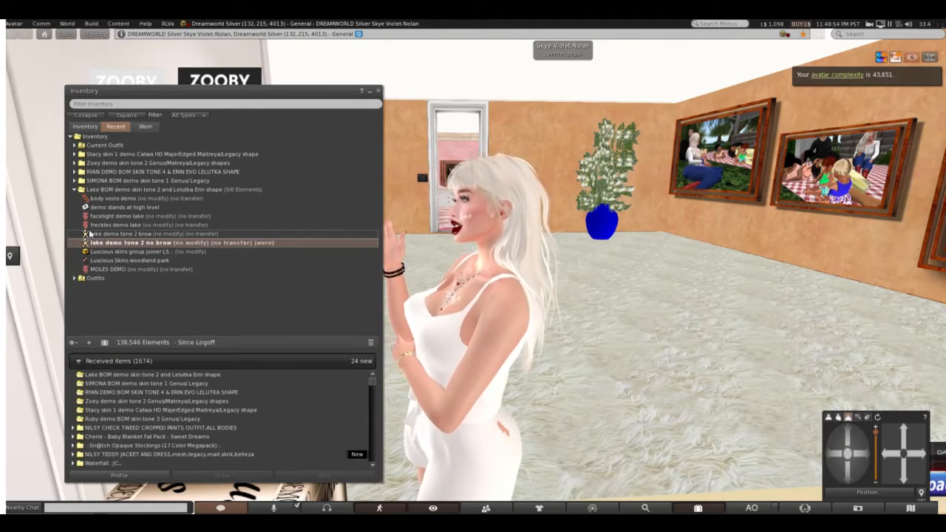
Wear the 'freckles demo lake' layer from the Lake folder
right_click(129, 225)
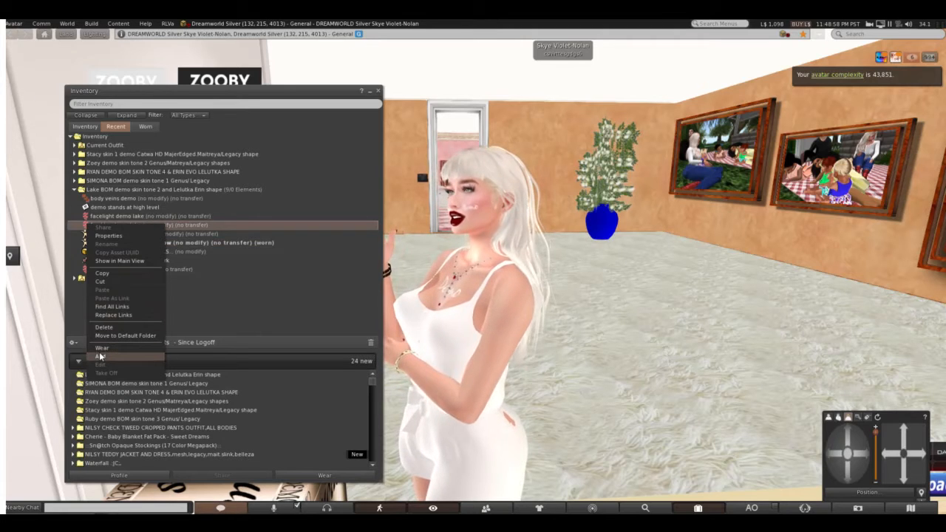
click(102, 347)
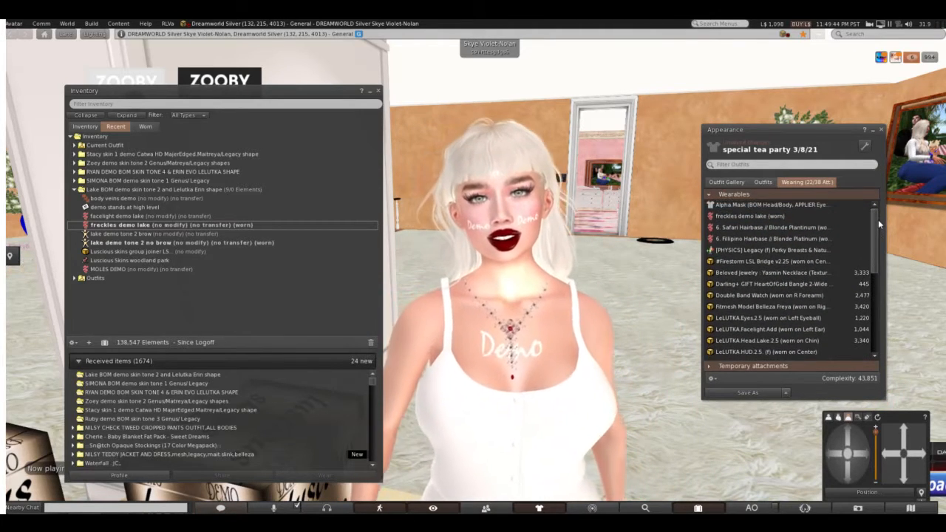
Scroll through the Wearing list, then dismiss the Appearance window
scroll(down, 3)
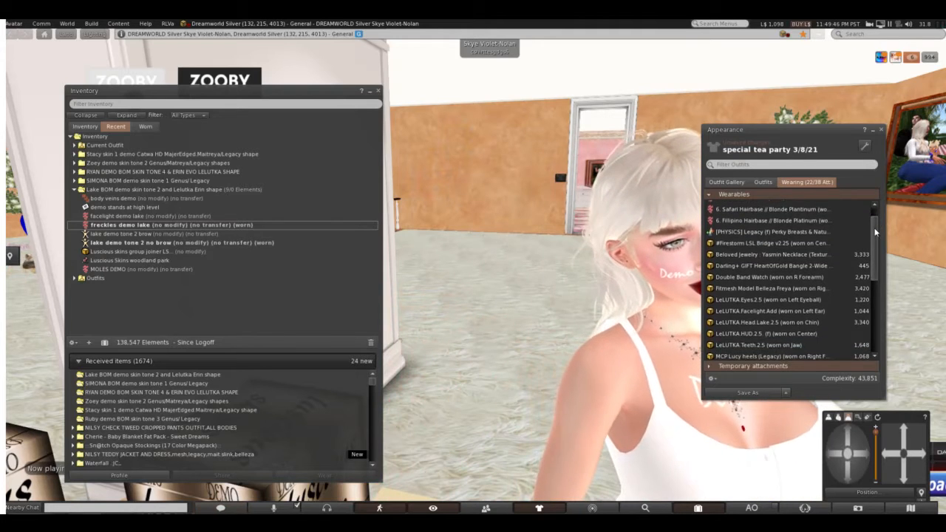
scroll(down, 3)
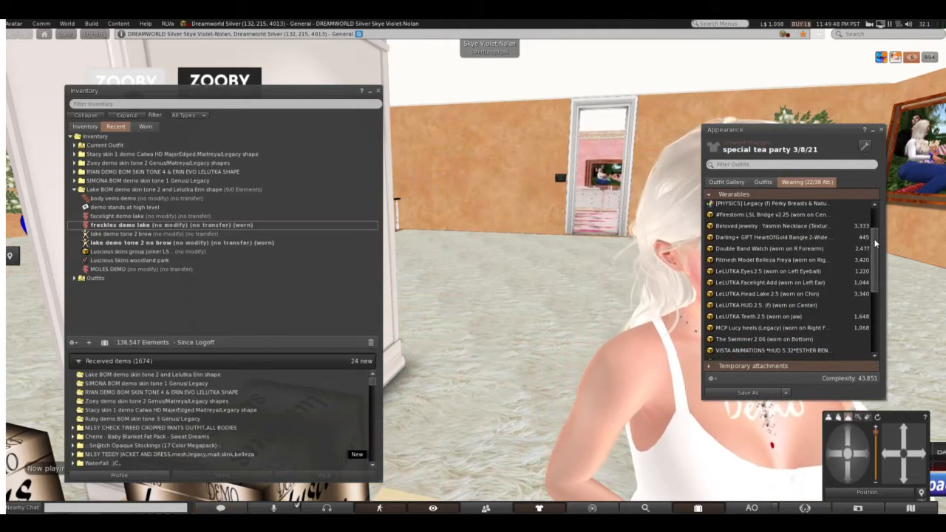
right_click(769, 274)
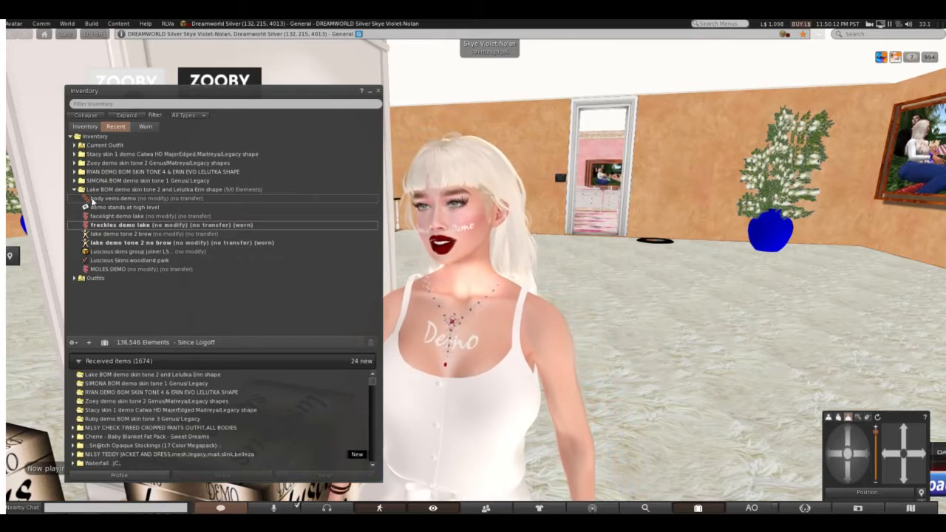
Wear the 'body veins demo' layer from inventory
right_click(155, 198)
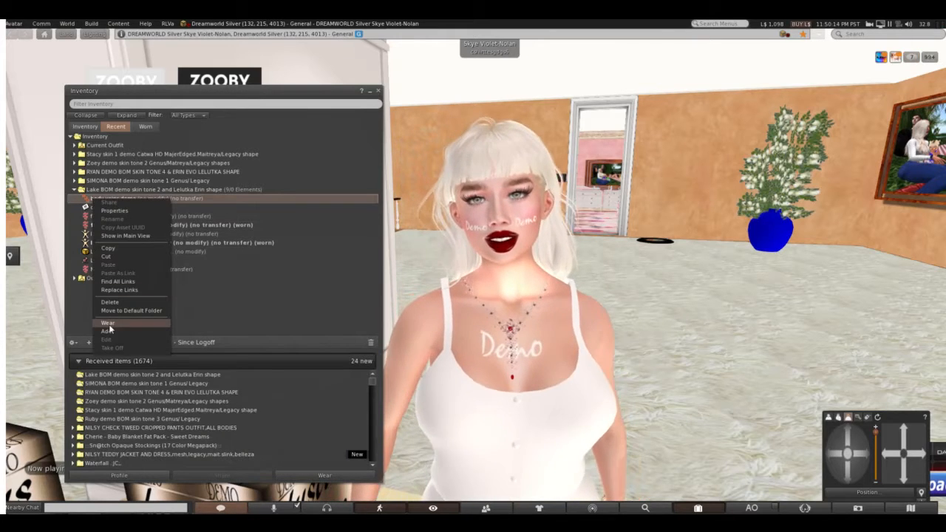
click(108, 323)
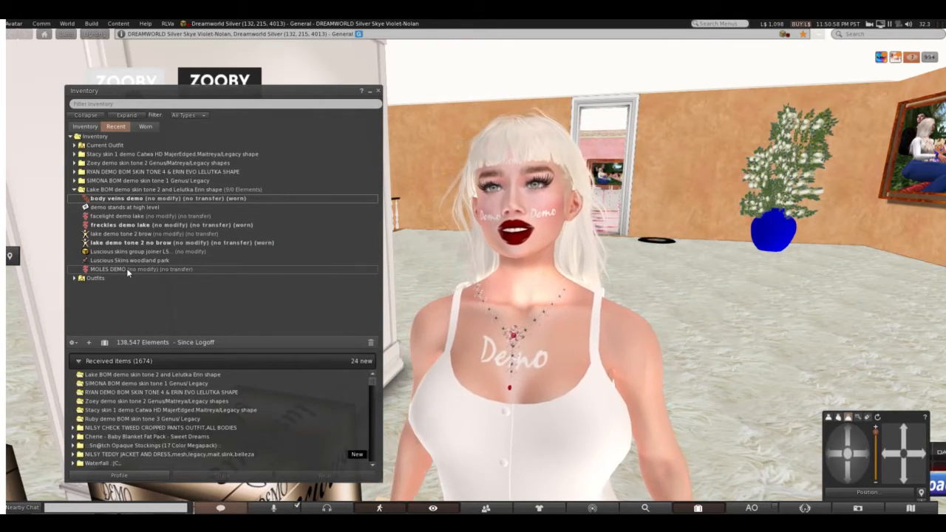
Wear the 'MOLES DEMO' layer and move the Inventory window aside
right_click(107, 269)
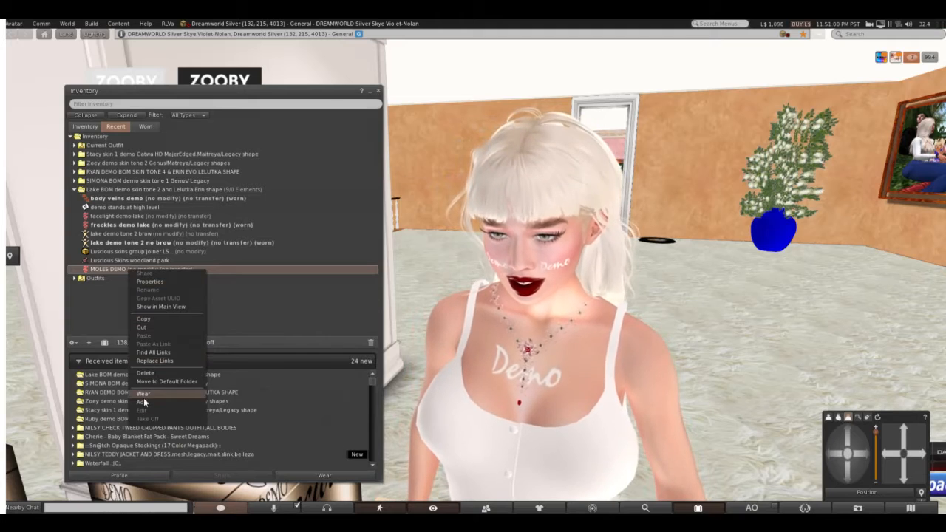
click(143, 392)
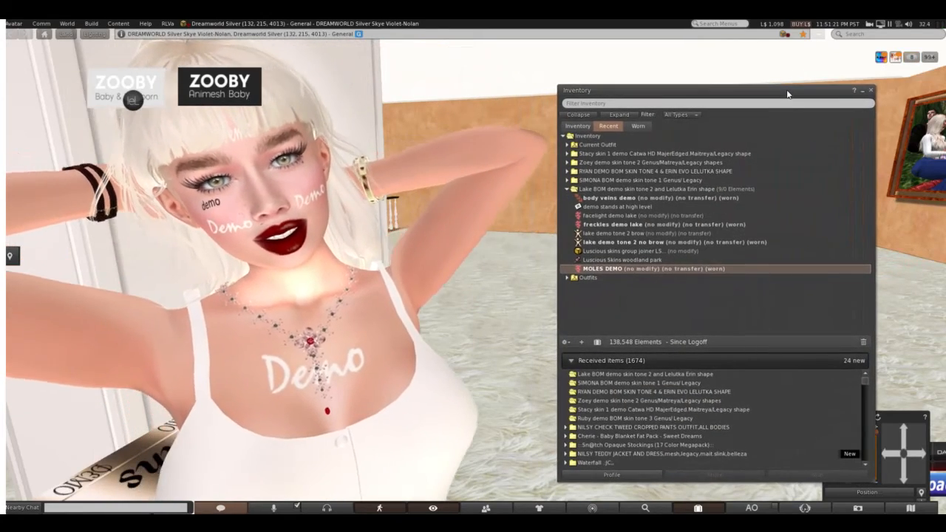
drag(717, 91, 348, 103)
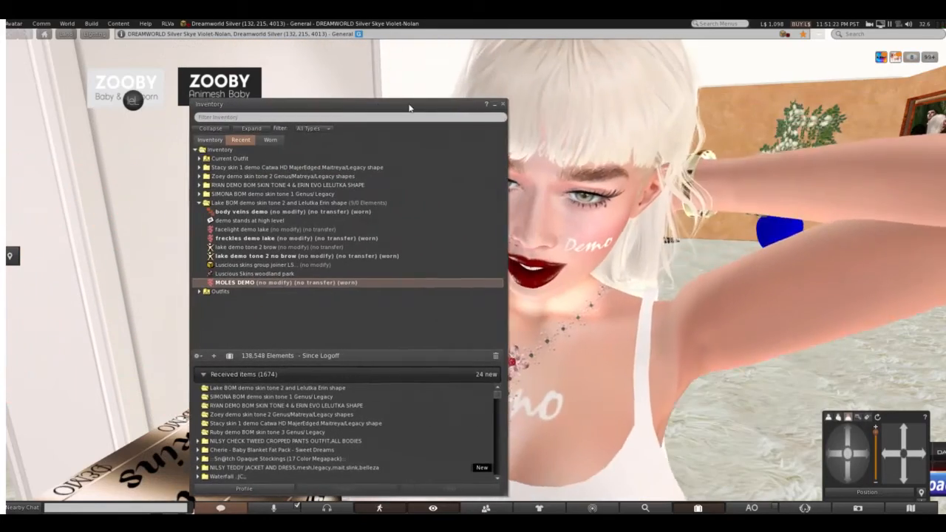